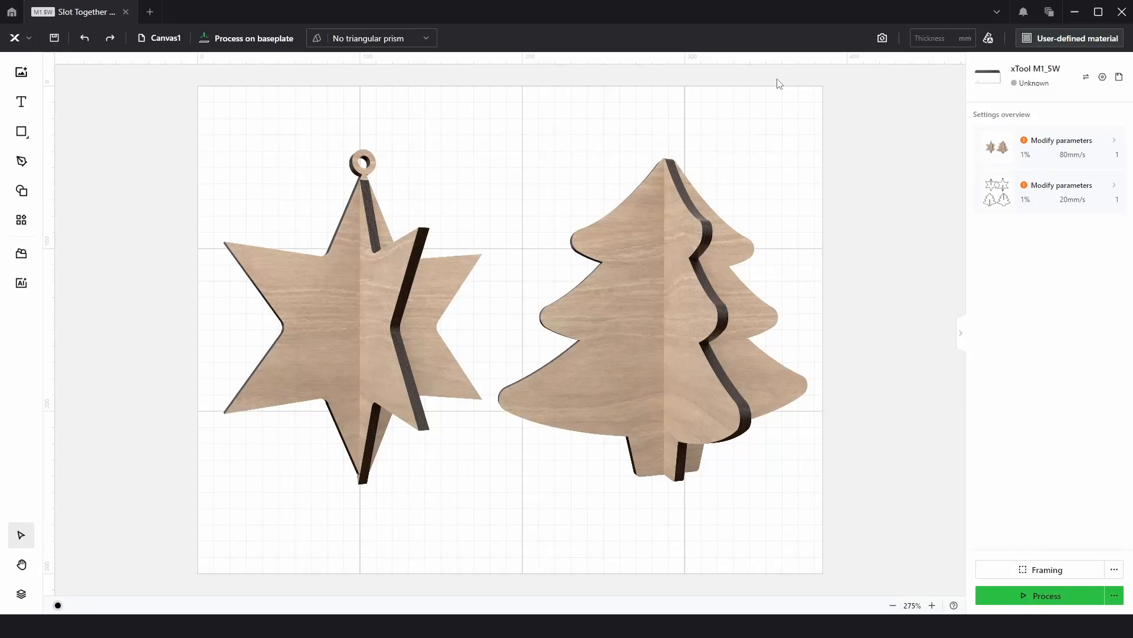
mouse_move(489, 254)
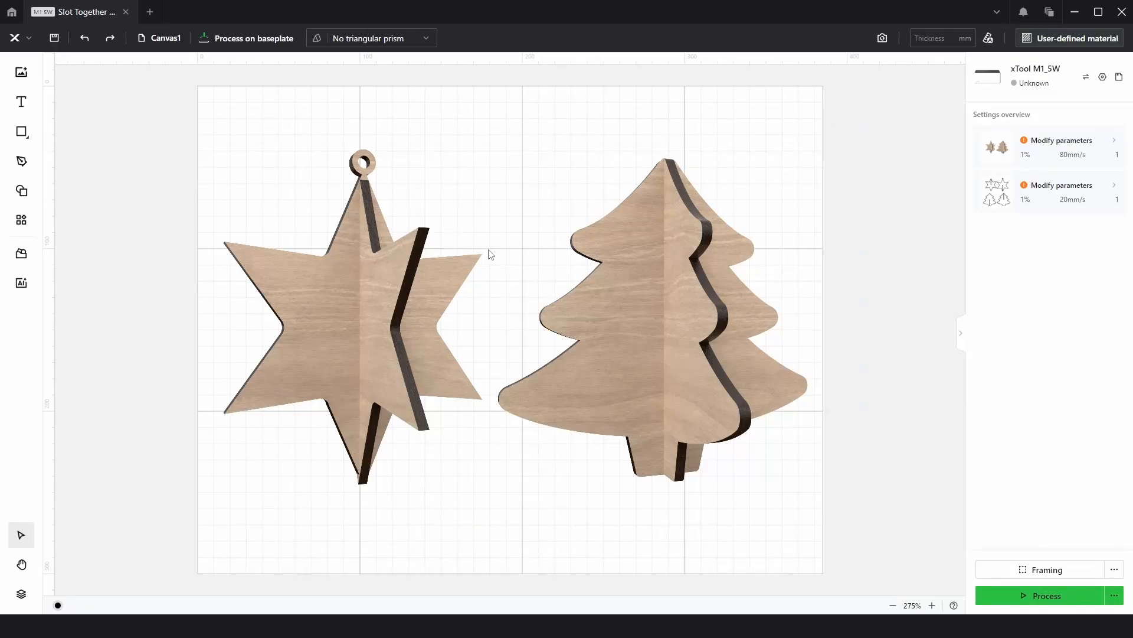
Select the star ornament and tree models and delete them to empty the canvas.
click(362, 314)
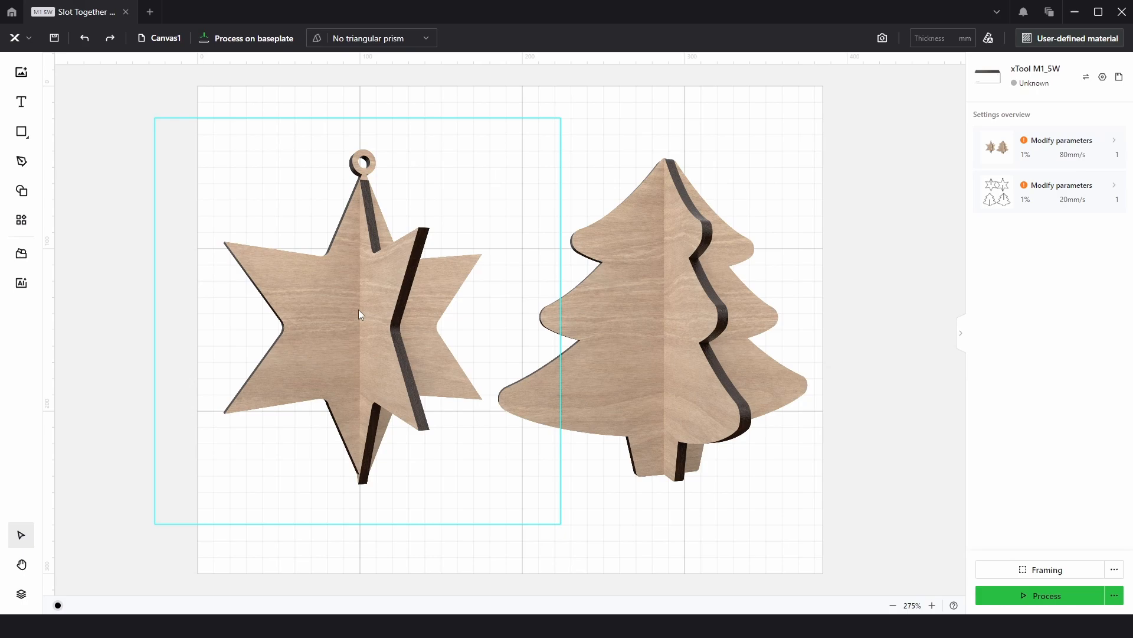
click(680, 330)
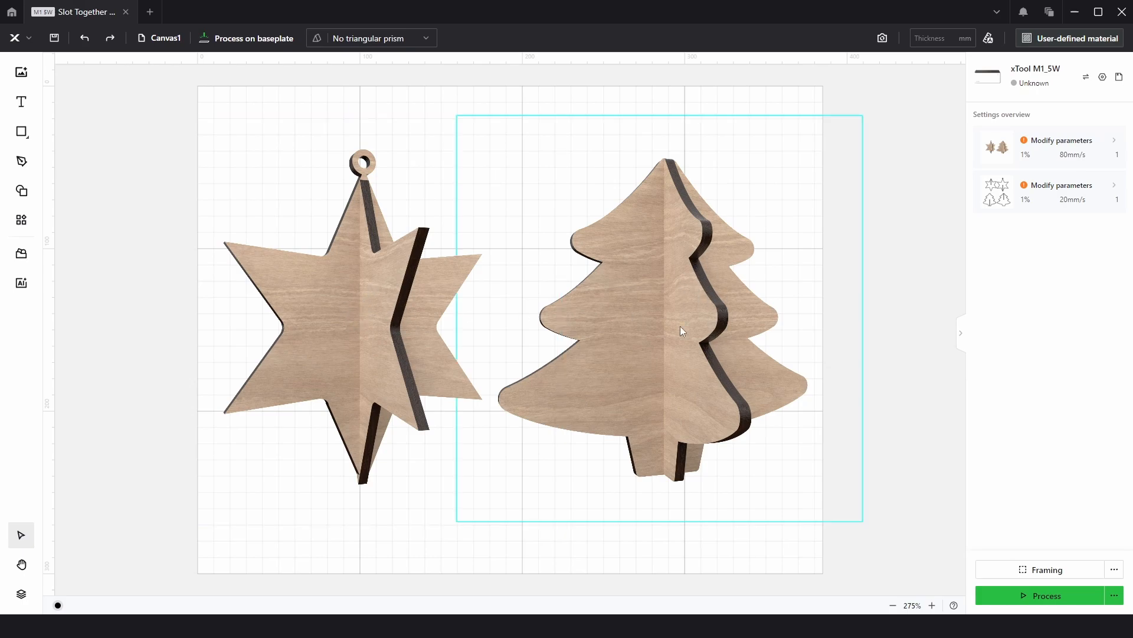
mouse_move(648, 286)
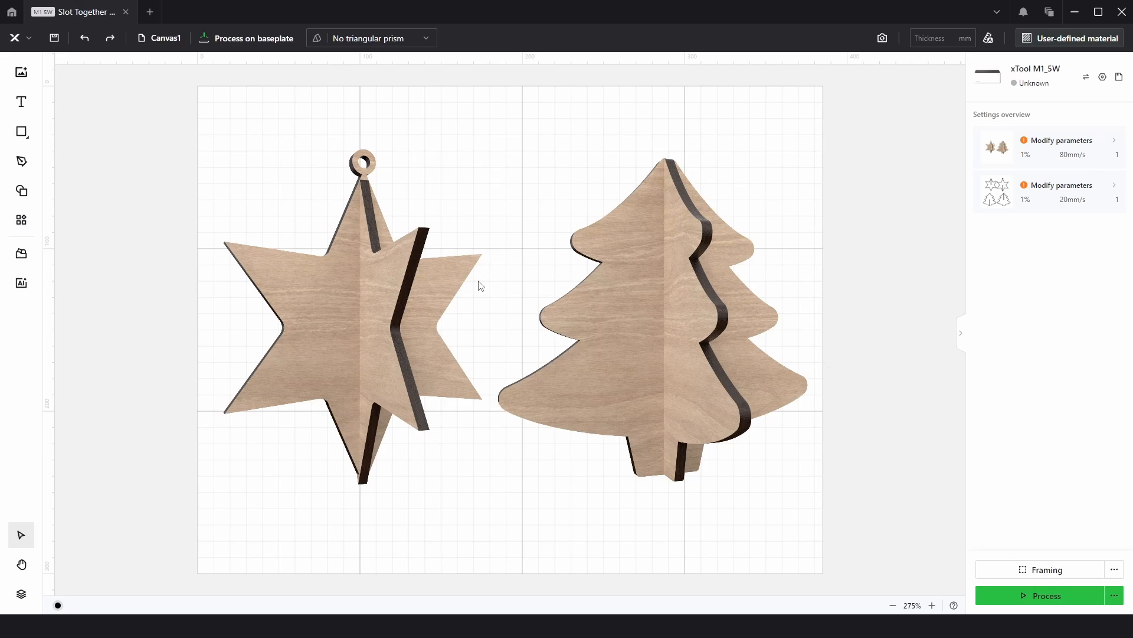
mouse_move(571, 159)
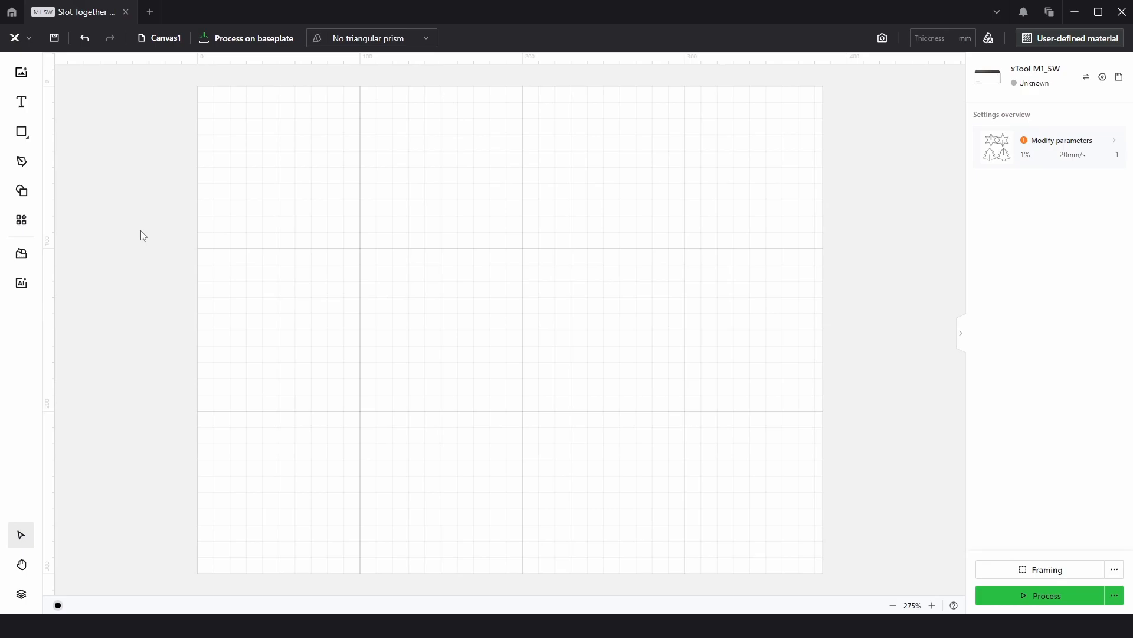
Add a six-pointed star from the Basic shape library and set its height to 100 mm.
click(21, 190)
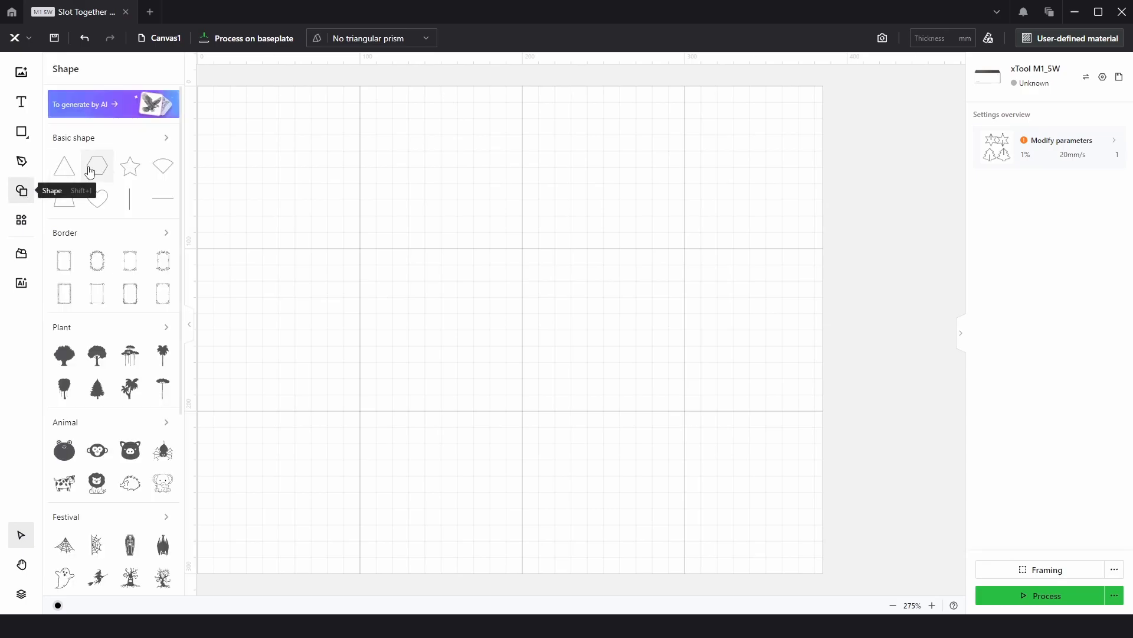
click(165, 137)
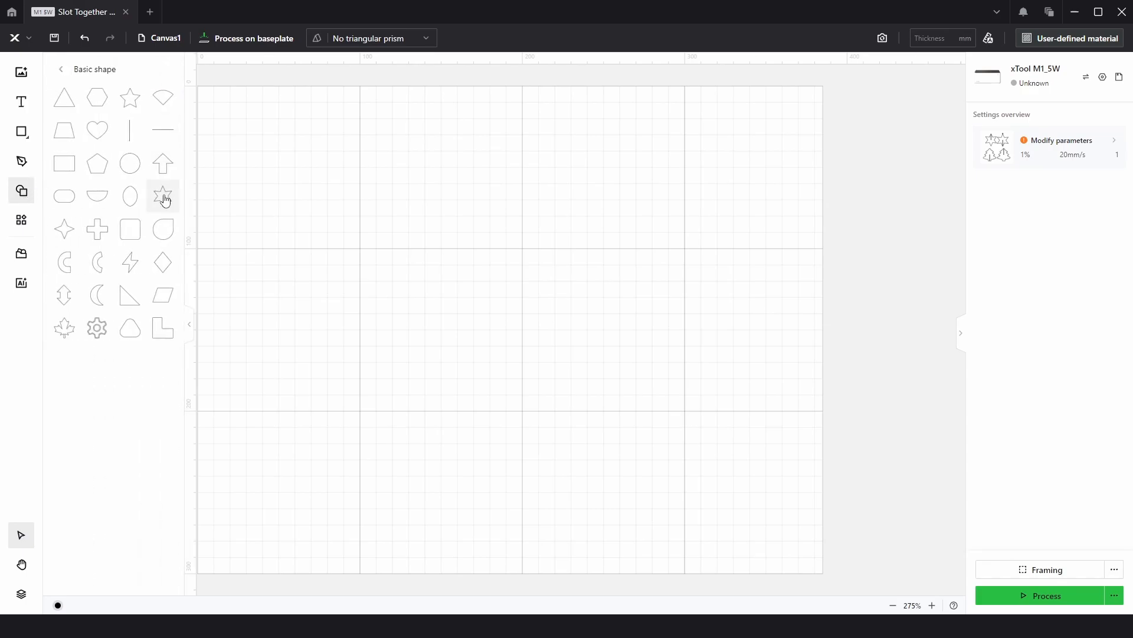
click(163, 196)
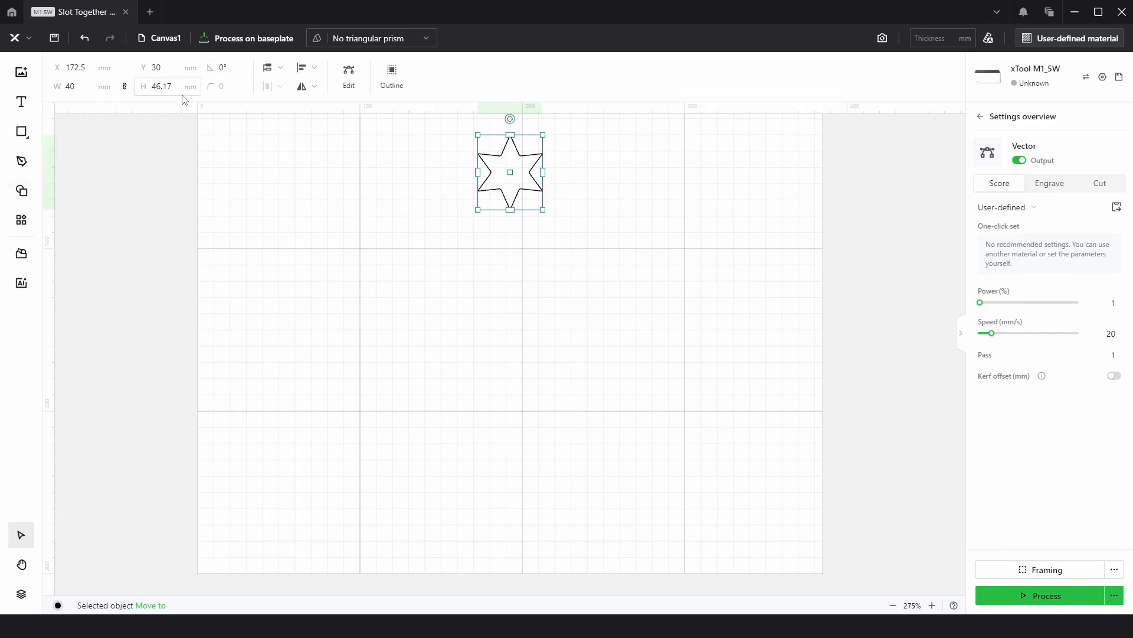
text(100)
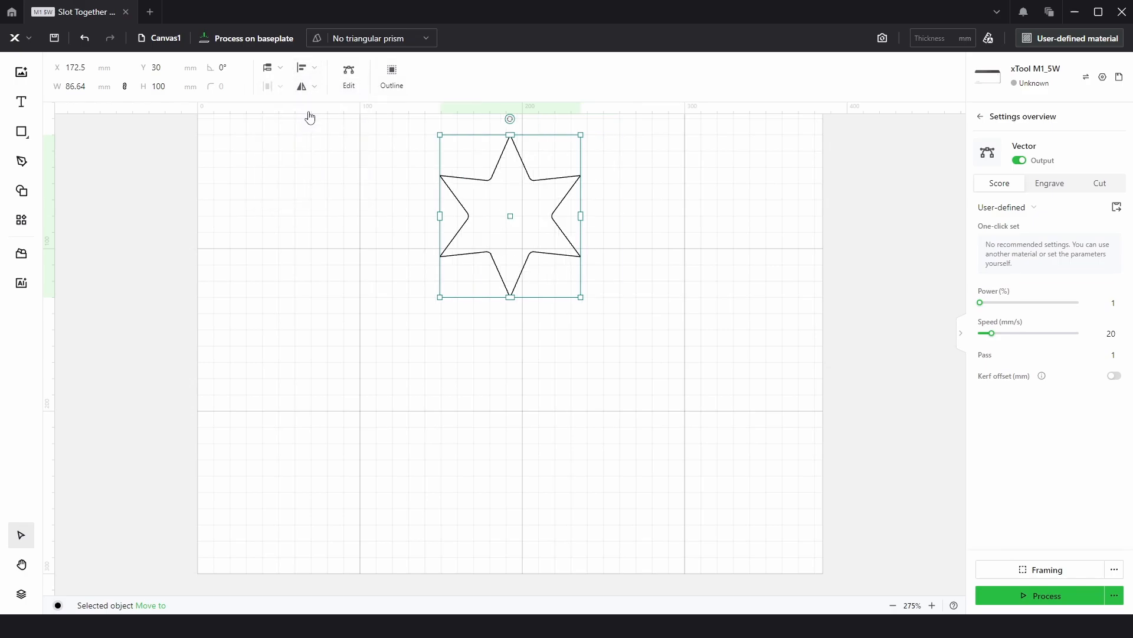
click(307, 69)
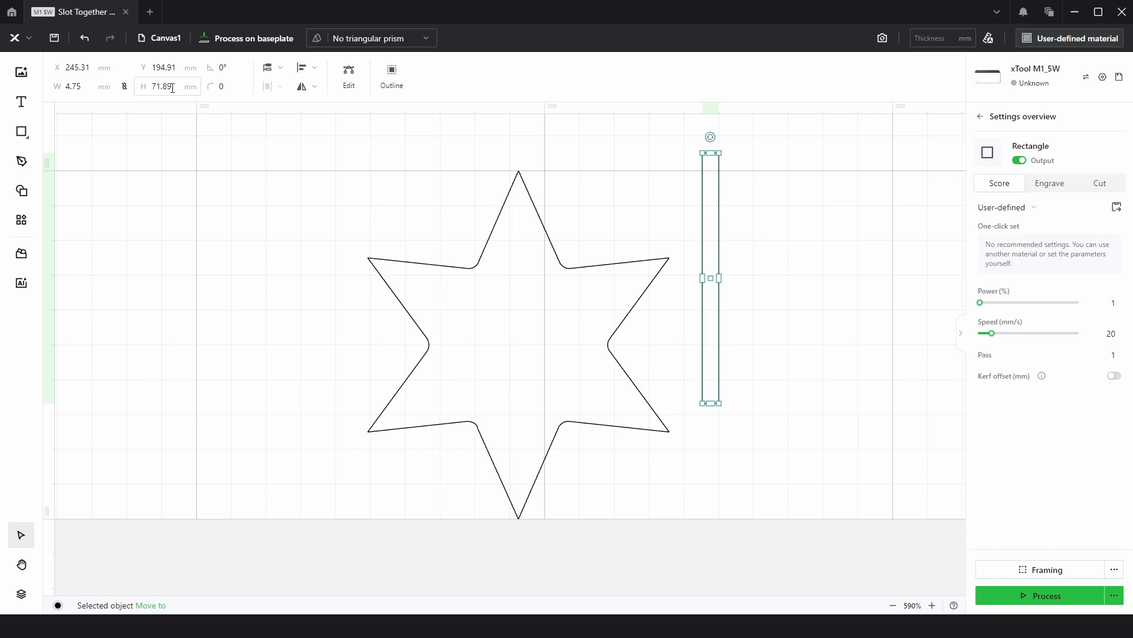
Size the slot rectangle 100 mm tall by 3 mm wide and align its bottom with the star's.
text(100)
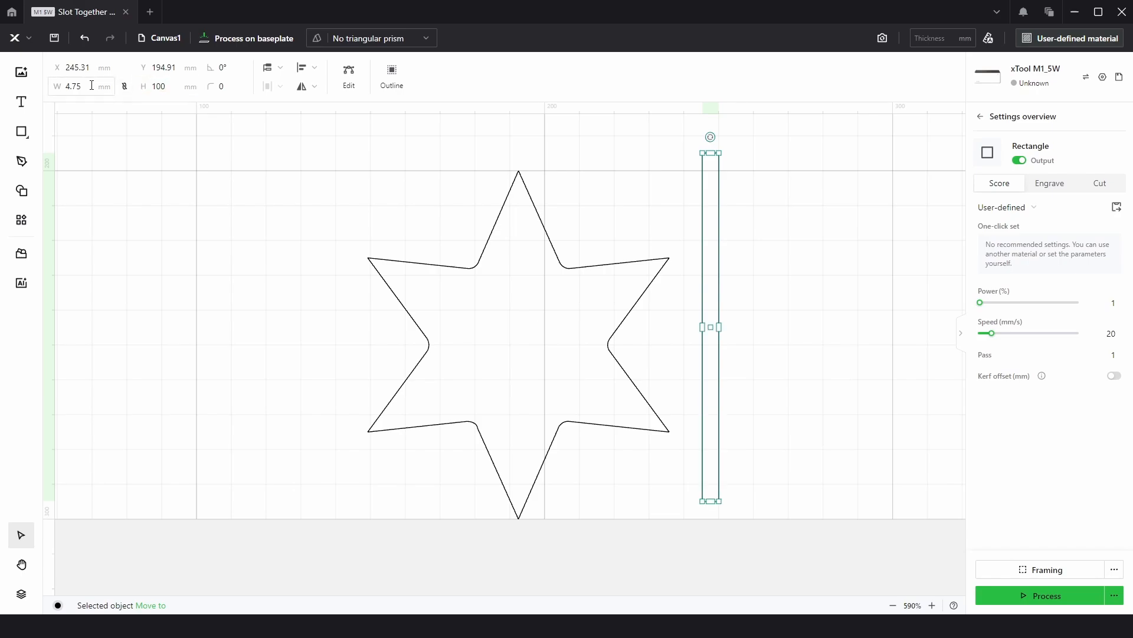
click(72, 87)
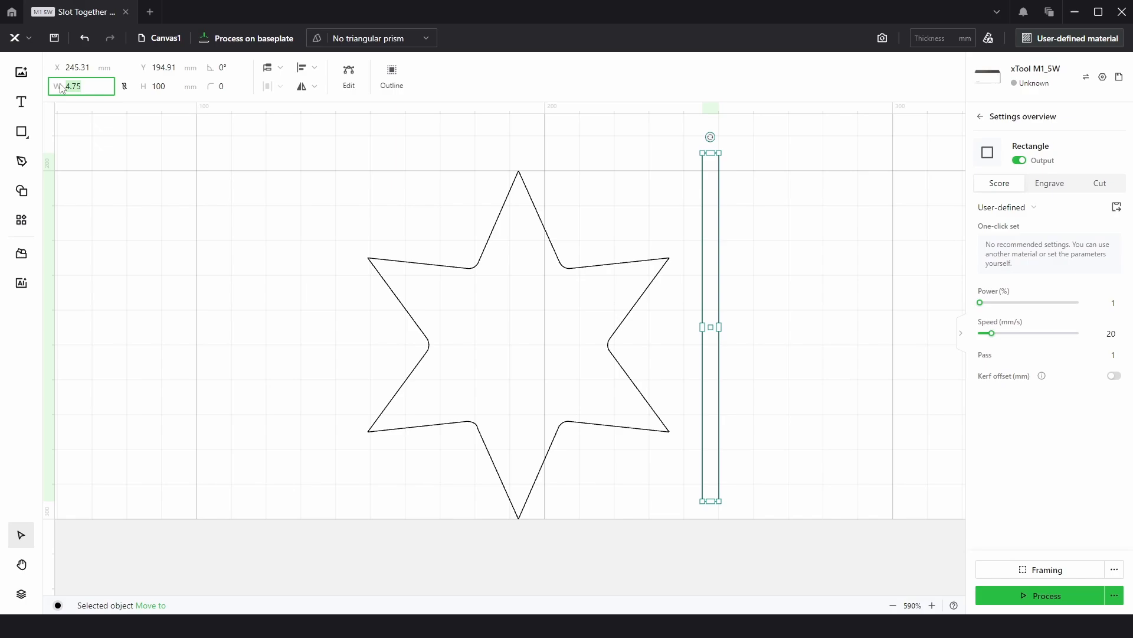
text(3)
click(82, 67)
text(191)
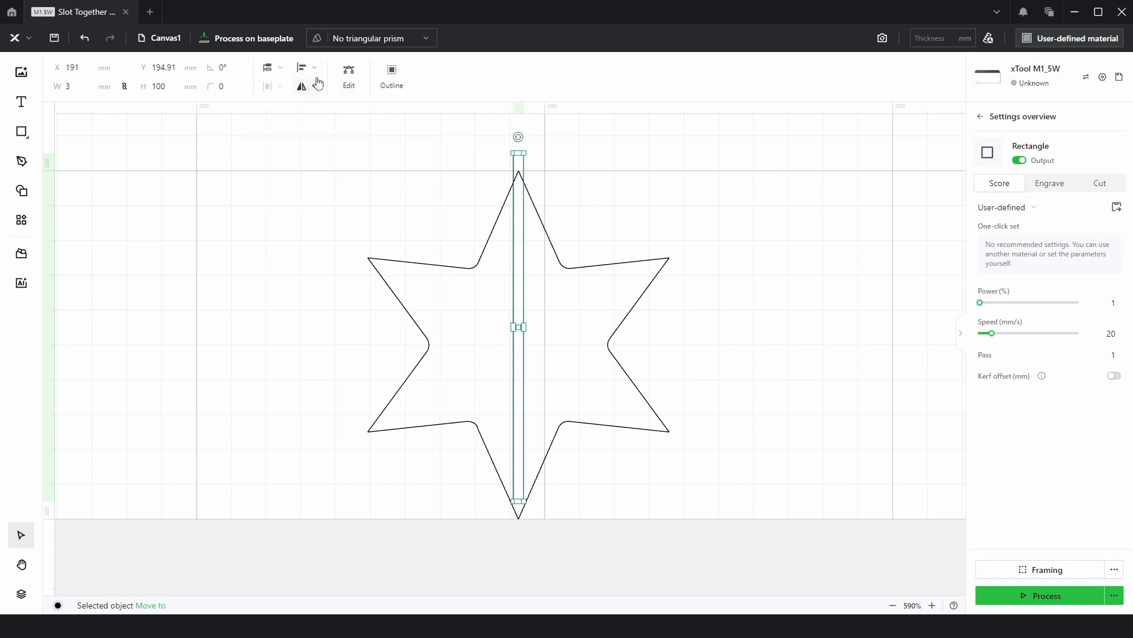
click(305, 67)
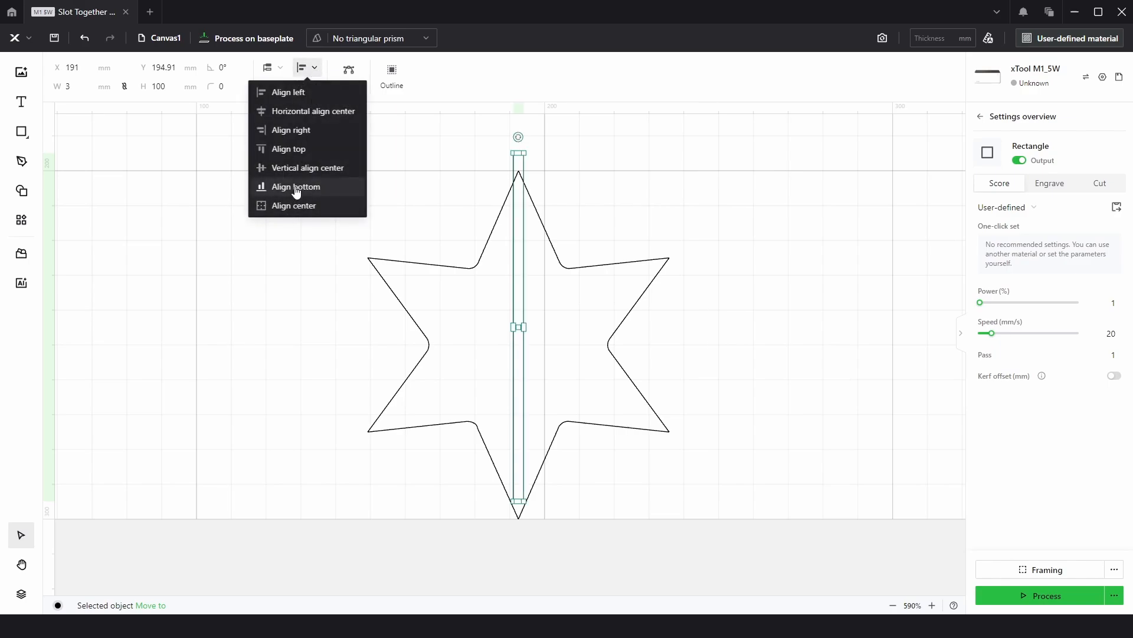
click(295, 187)
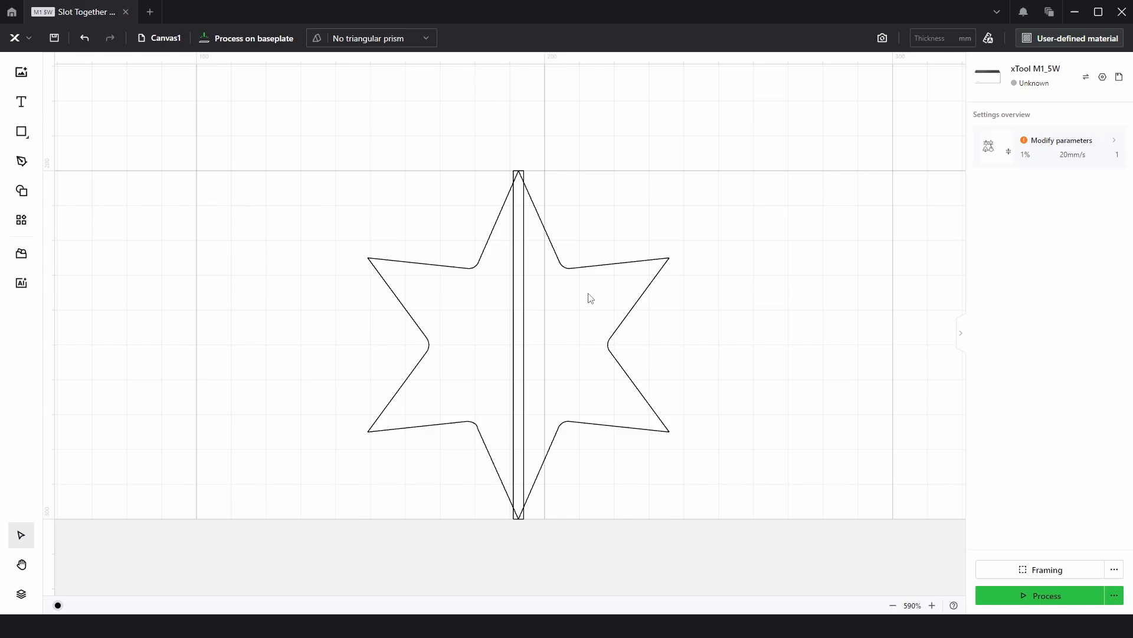
mouse_move(534, 287)
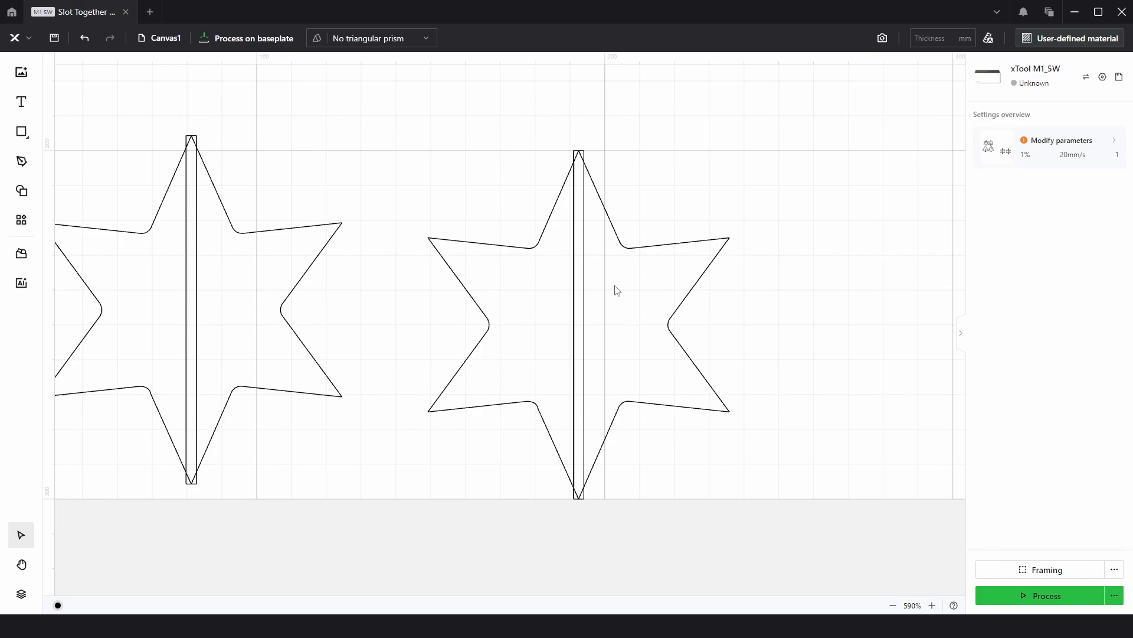
Set the copied star's slot height to 50 mm so it runs from the top to the centre.
click(579, 324)
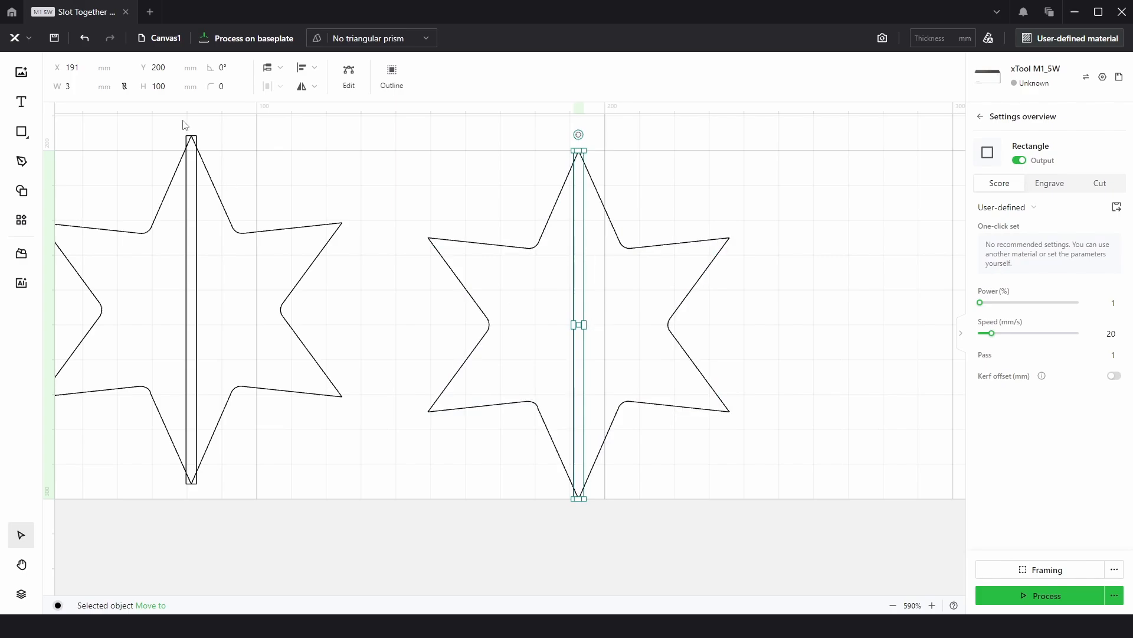
text(50)
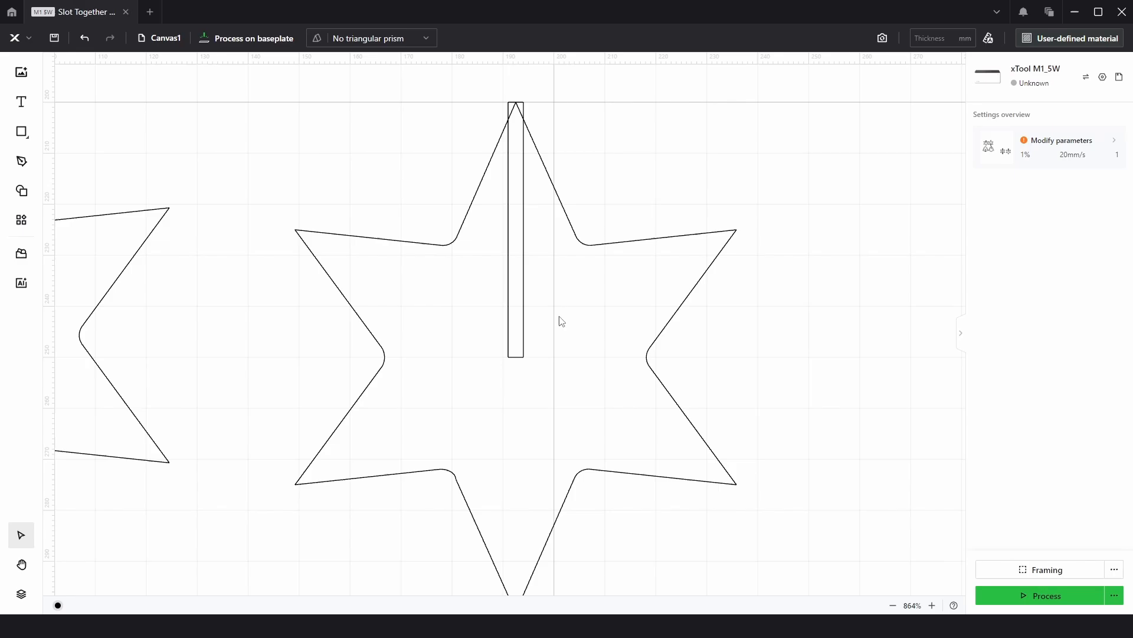
mouse_move(552, 294)
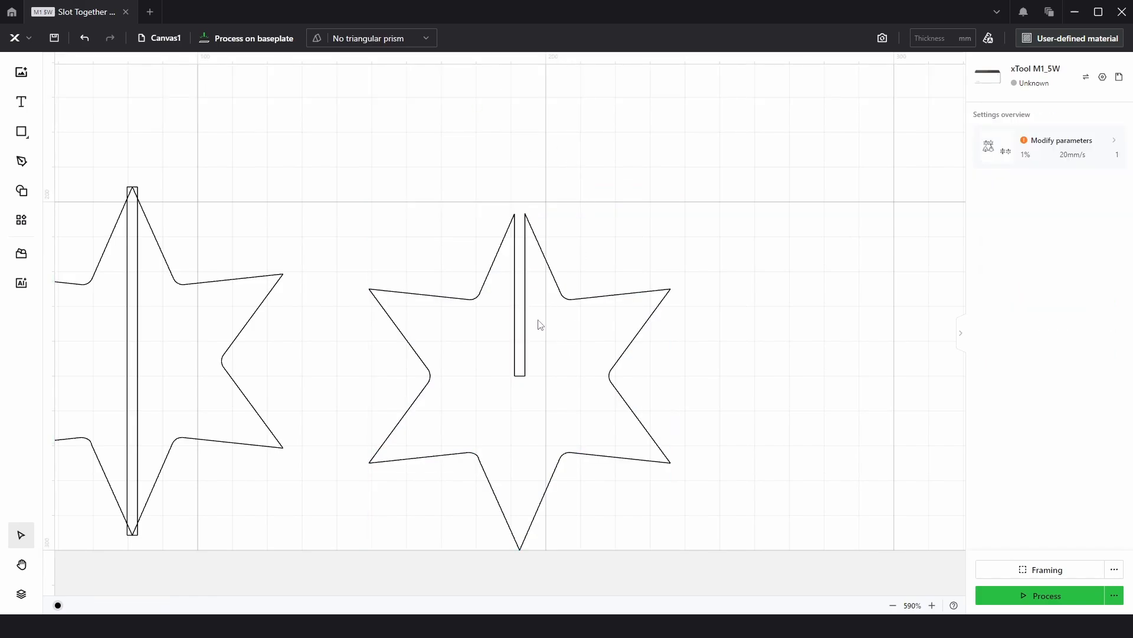
mouse_move(523, 244)
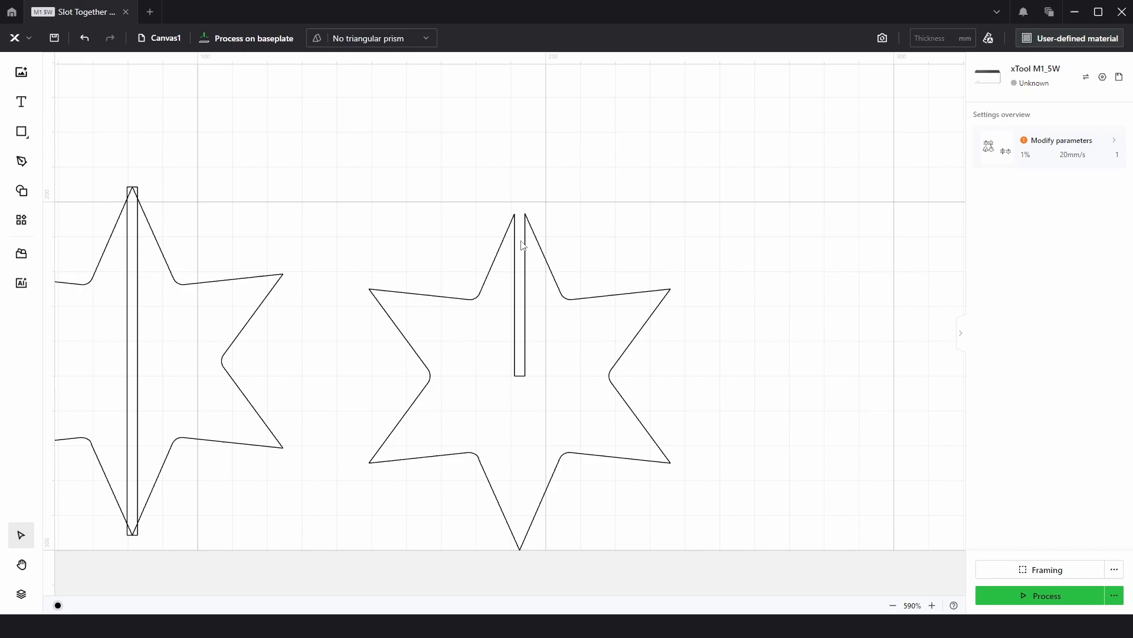
mouse_move(523, 247)
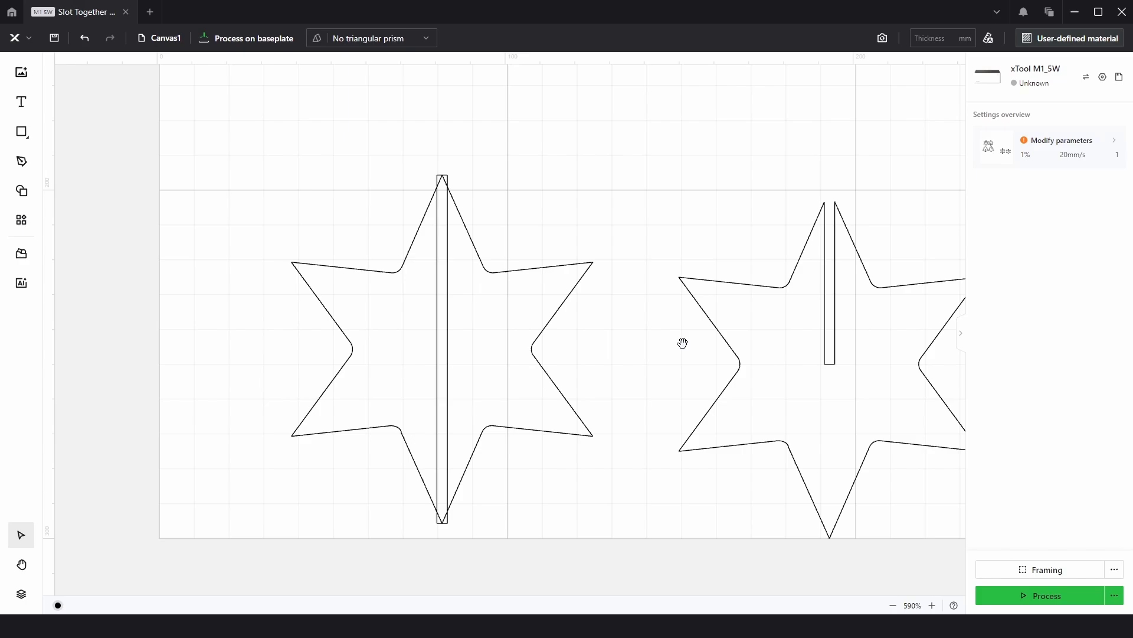
Shorten the left star's slot to 50 mm and move it down to the star's bottom point.
click(442, 347)
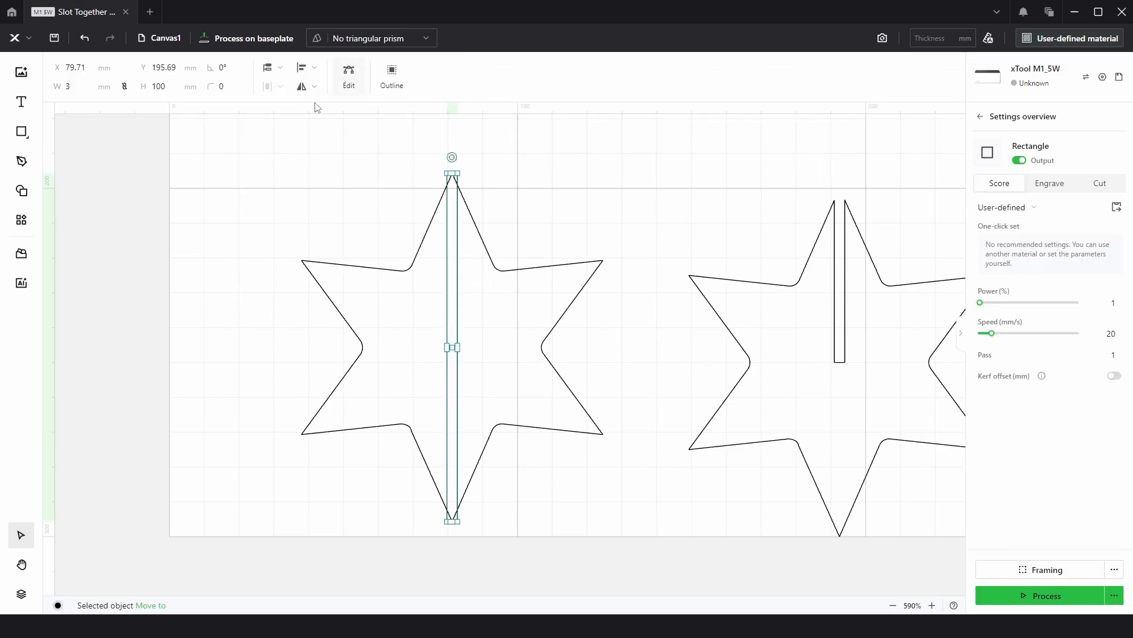
click(167, 86)
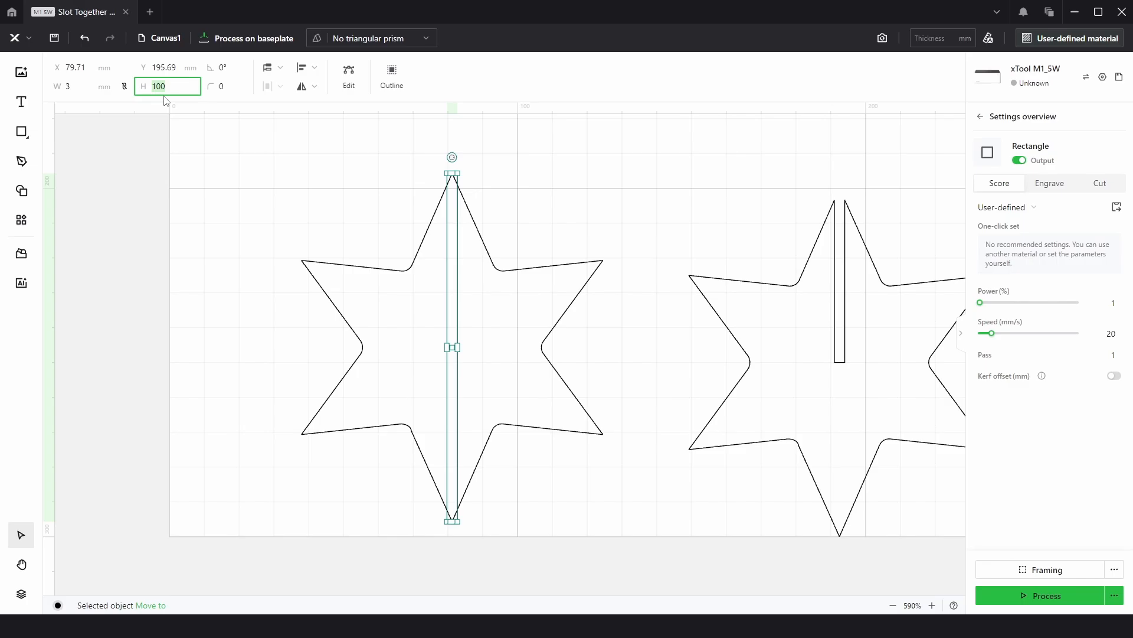
mouse_move(444, 169)
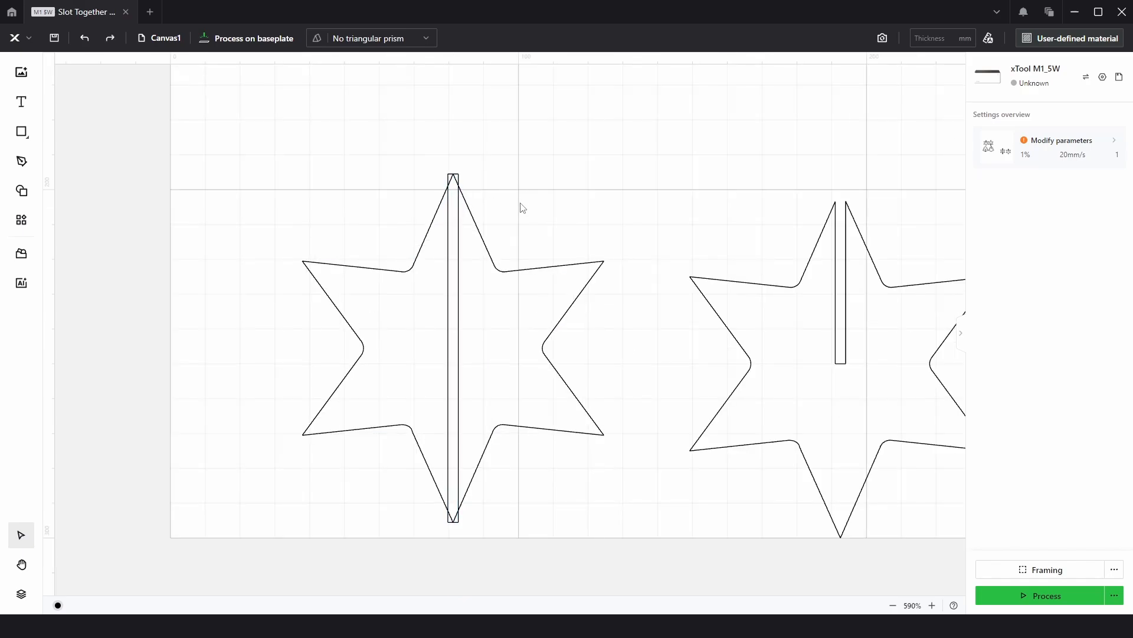
click(452, 349)
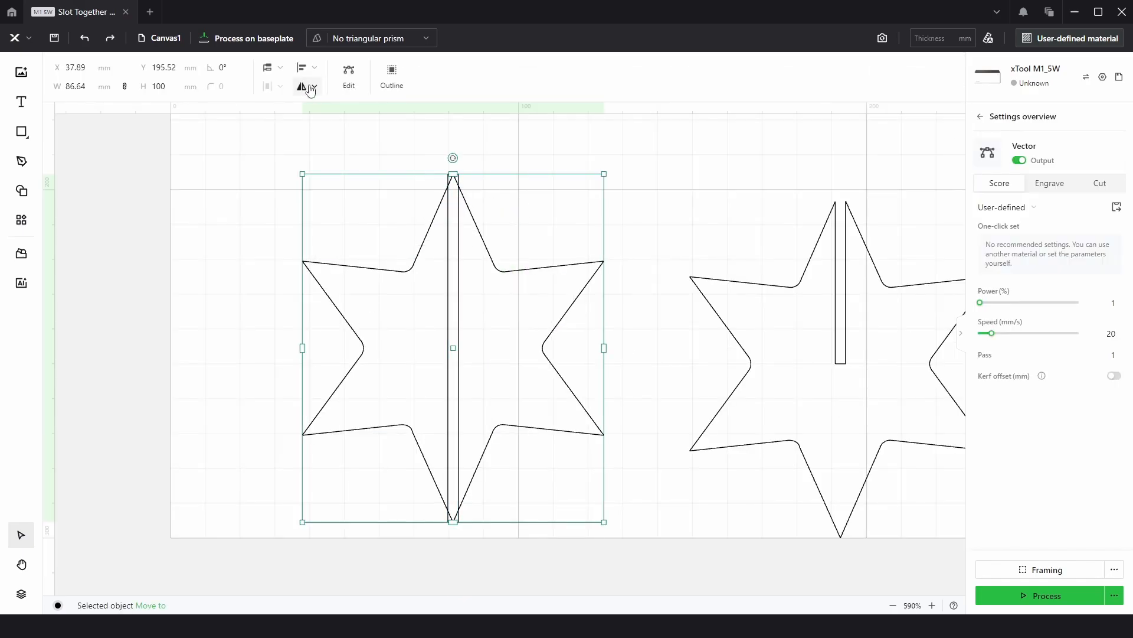
click(301, 67)
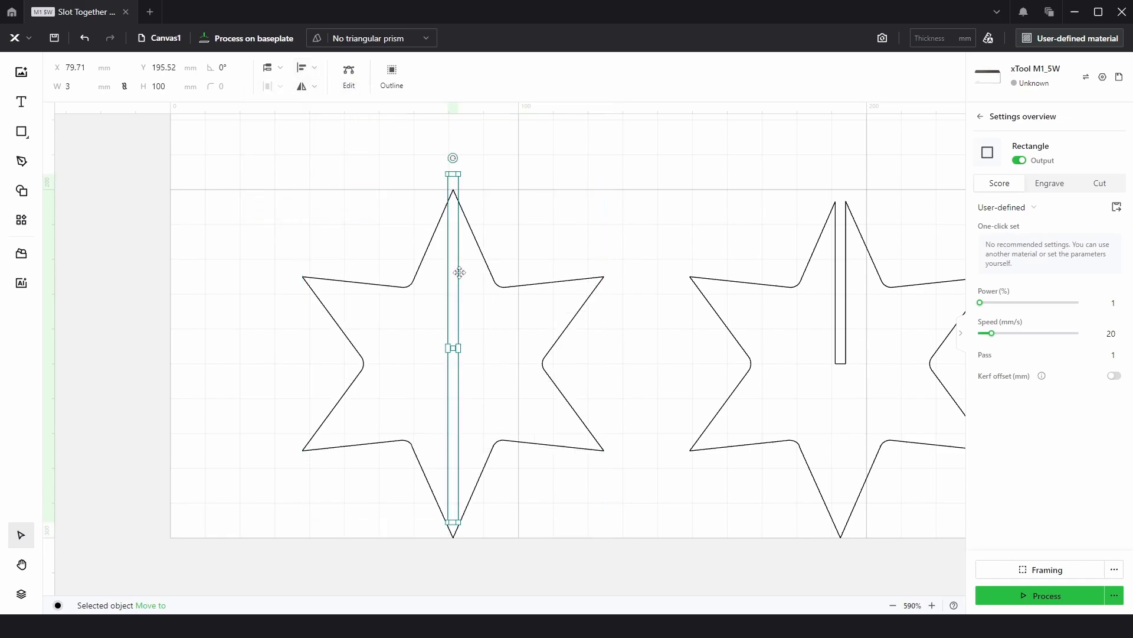
click(307, 71)
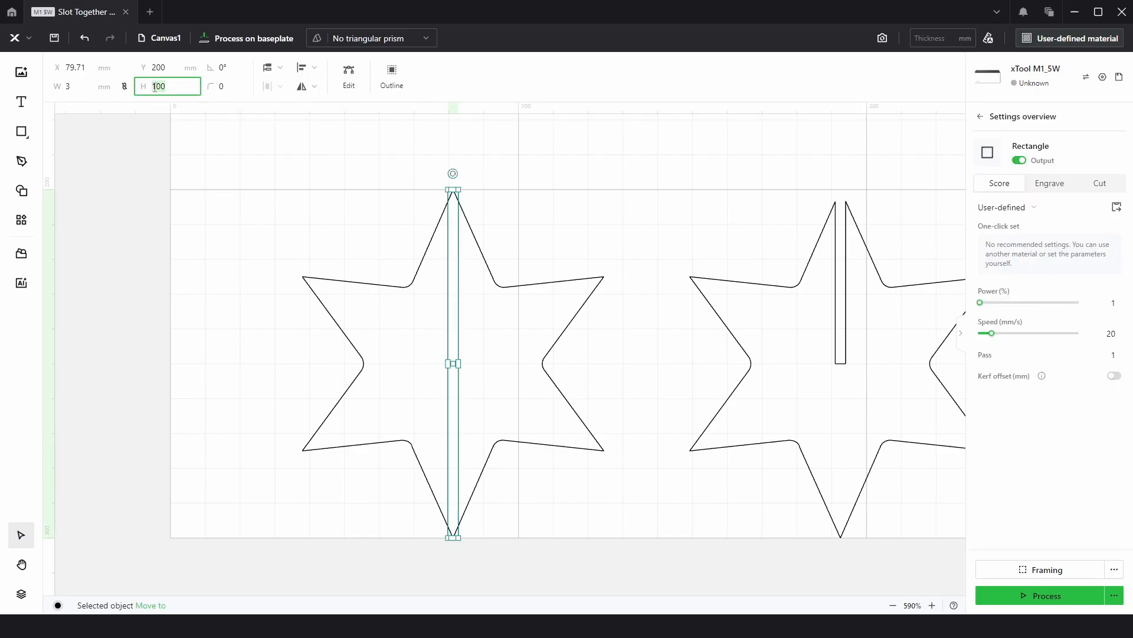
text(50)
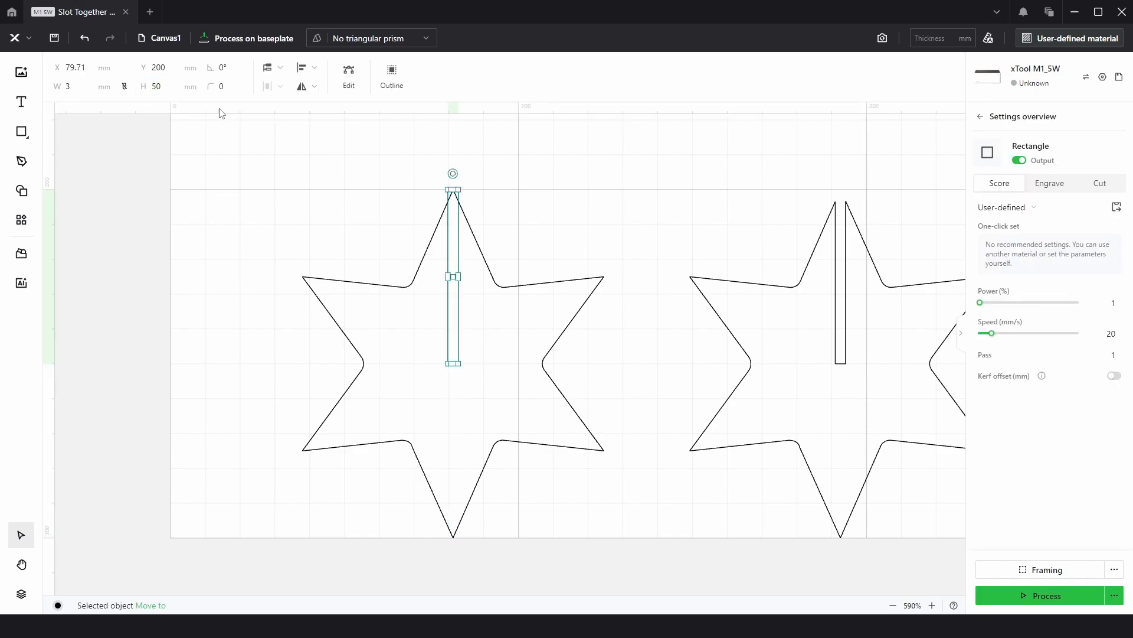
click(306, 67)
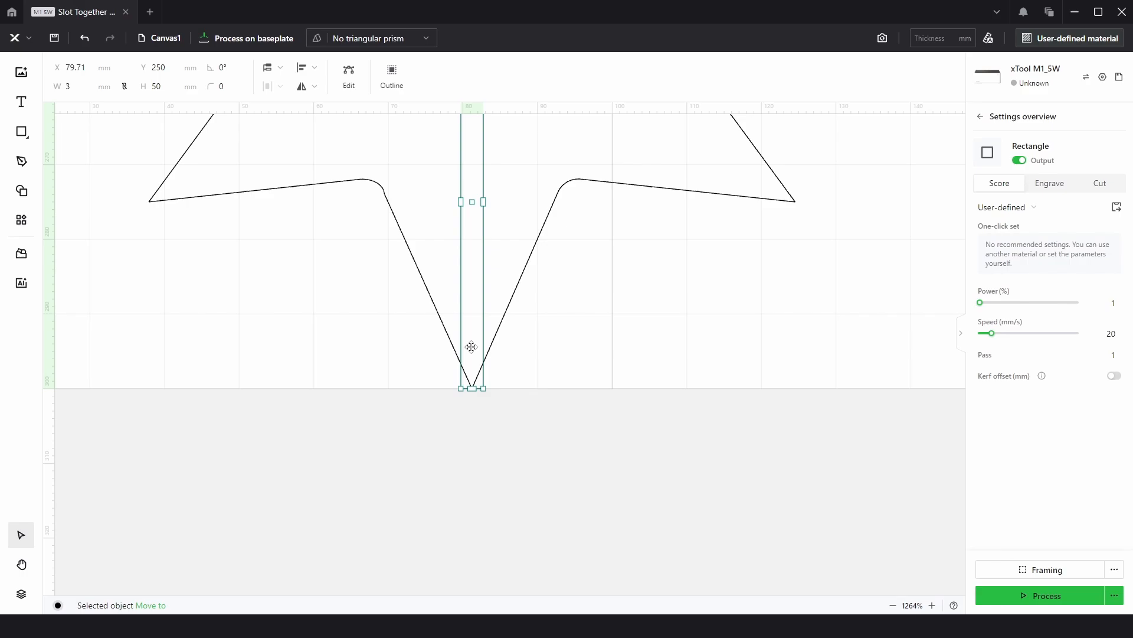
mouse_move(472, 378)
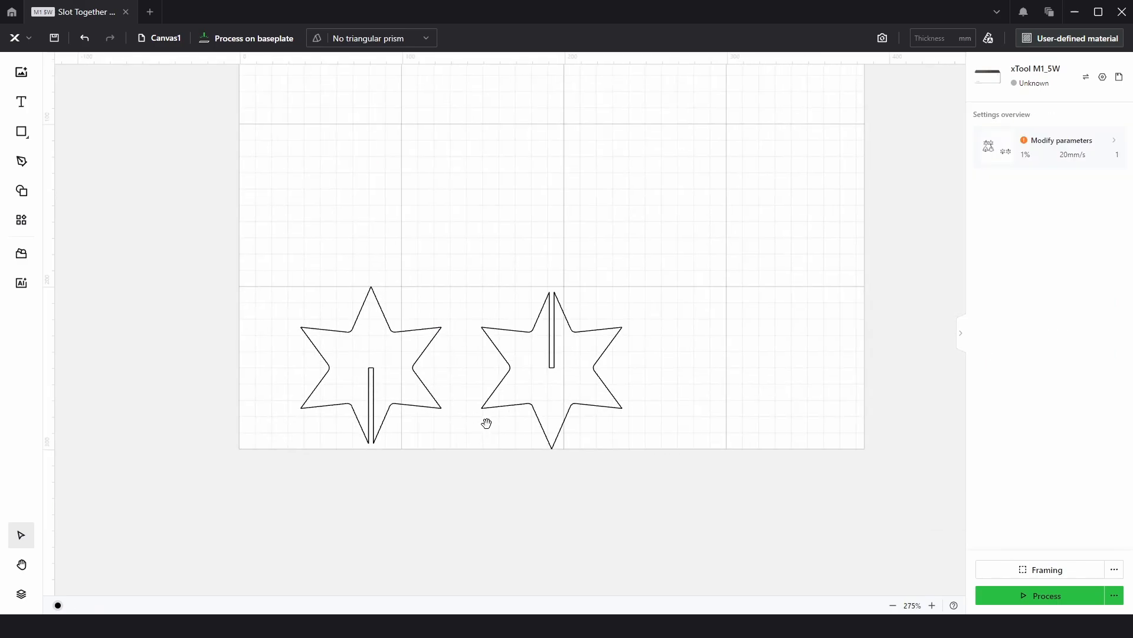
Switch to the circle tool to draw a small circle above the left star's top tip.
click(370, 361)
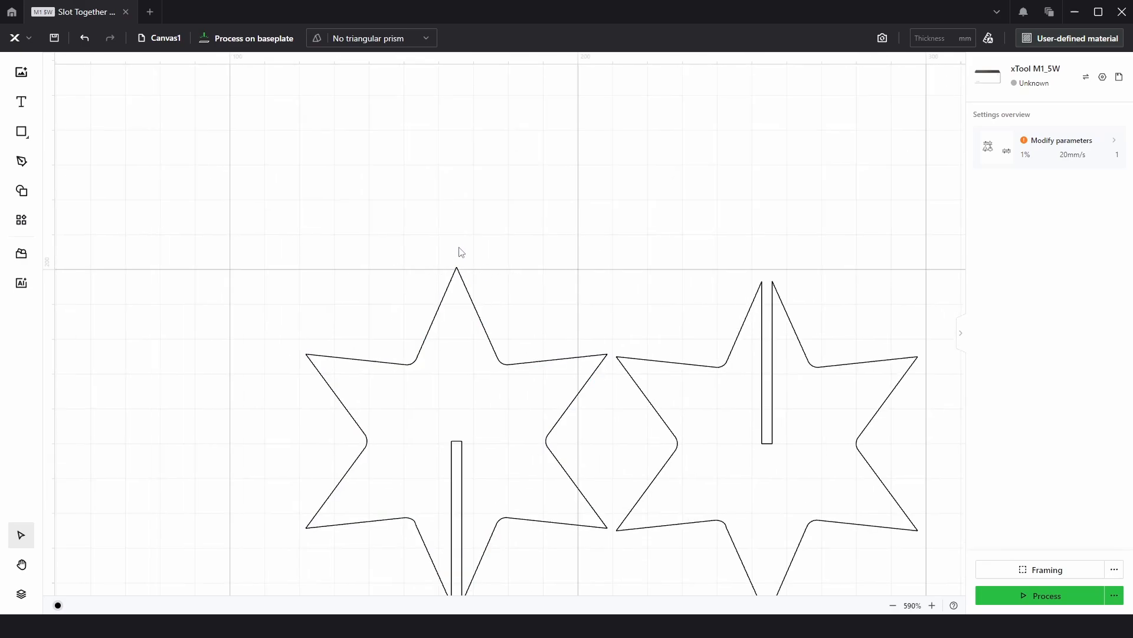
click(22, 131)
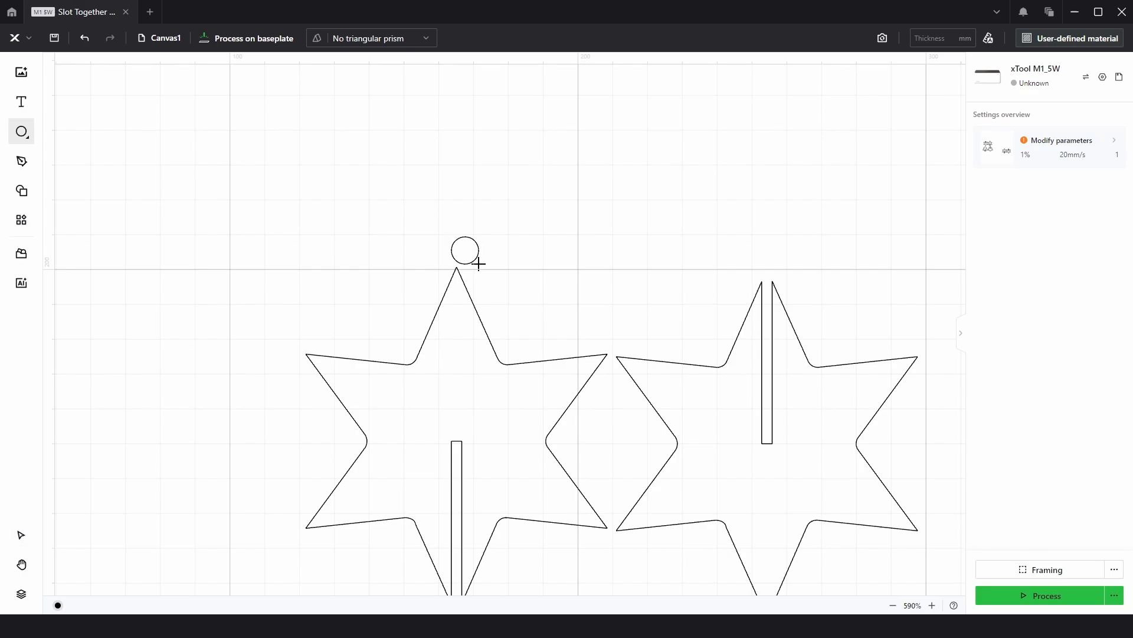
Make the circle 4 mm wide and drag it down onto the star's top point.
click(465, 250)
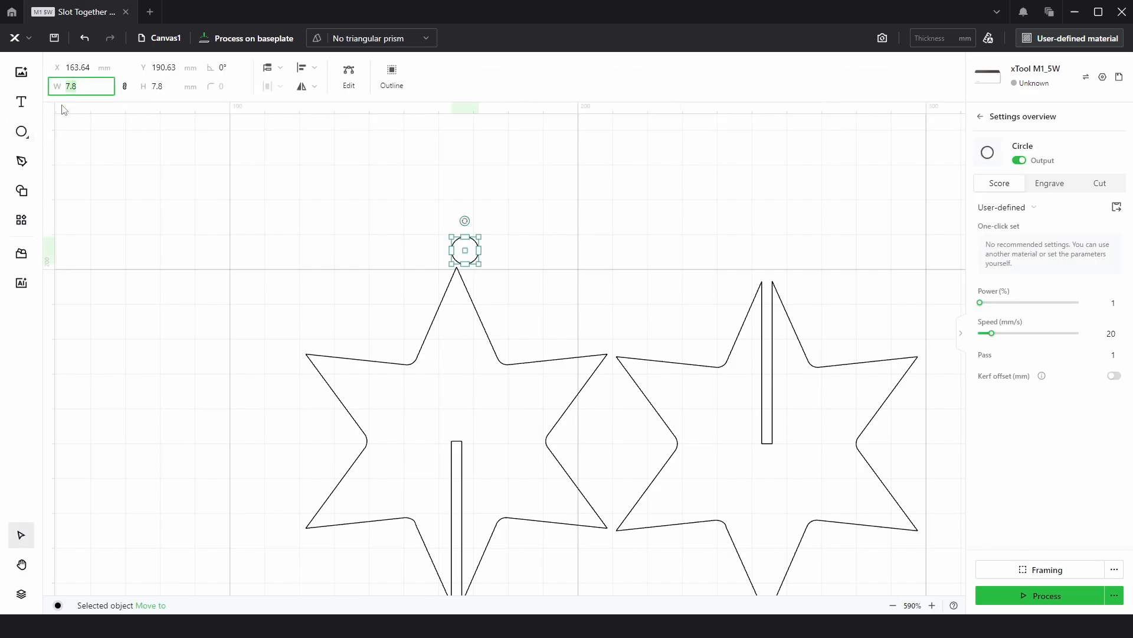
text(4)
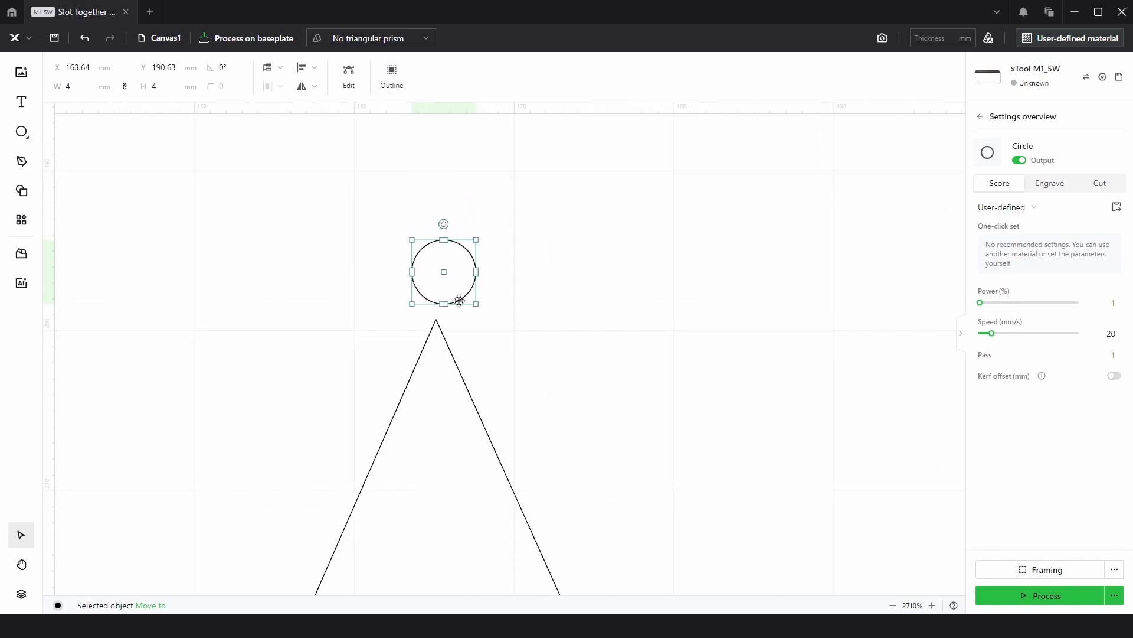
drag(444, 272, 434, 286)
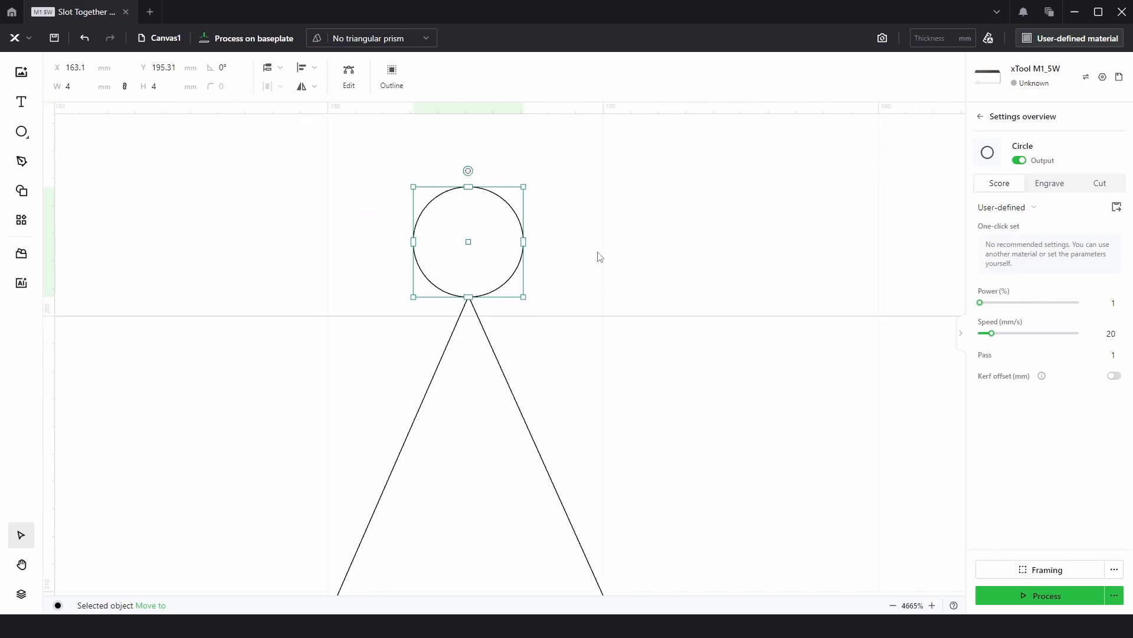
Add a larger offset outline circle around the 4 mm circle to form the loop.
click(307, 67)
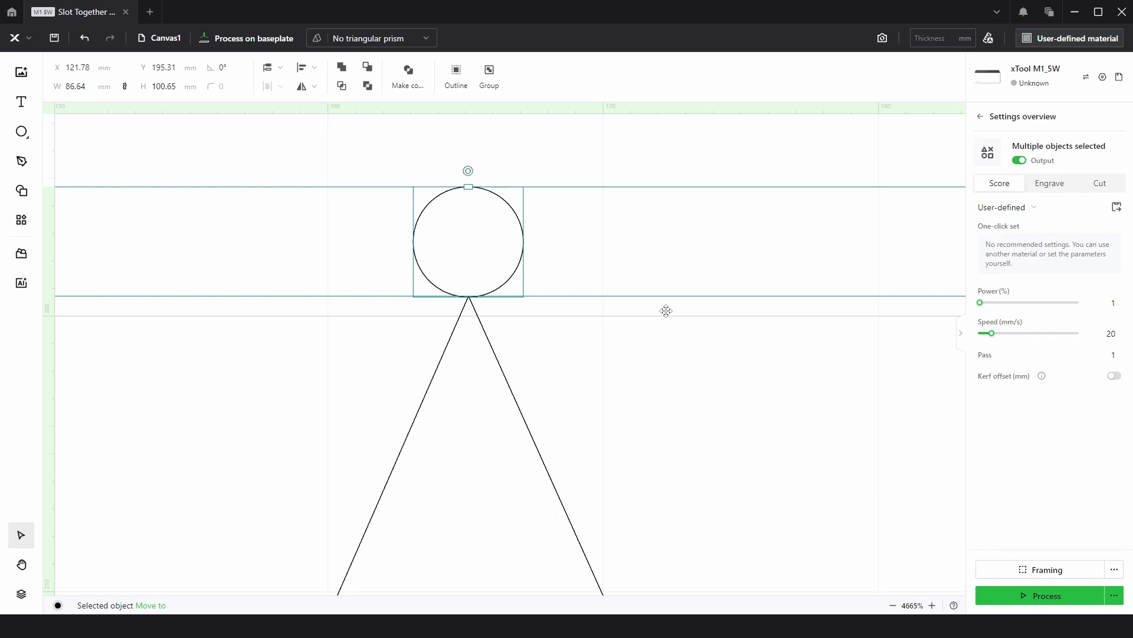
click(469, 239)
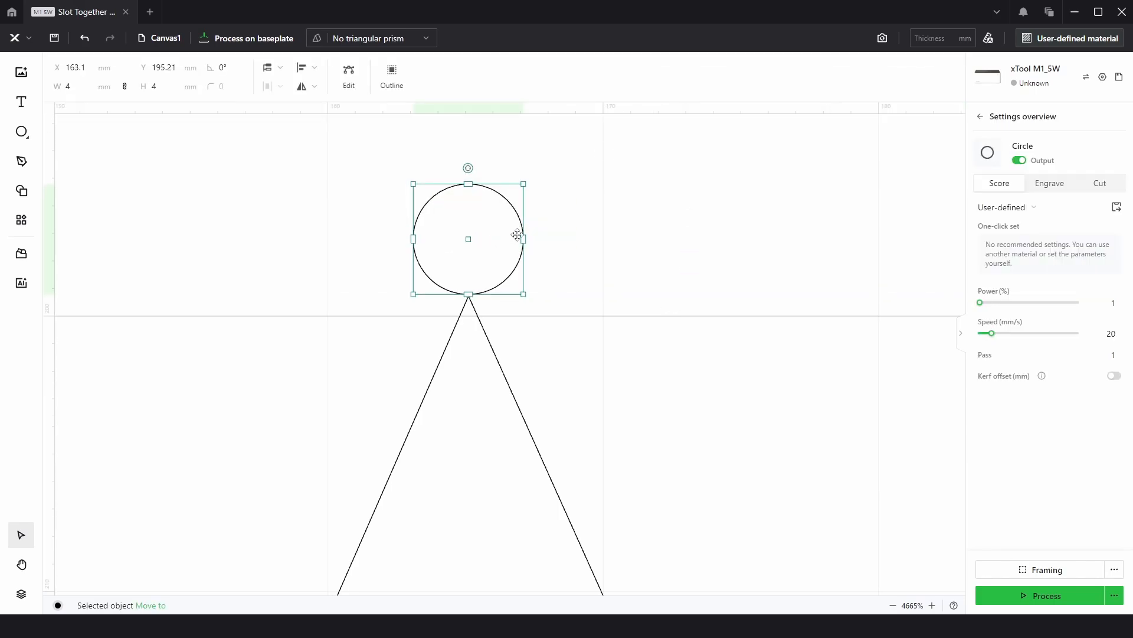
mouse_move(446, 198)
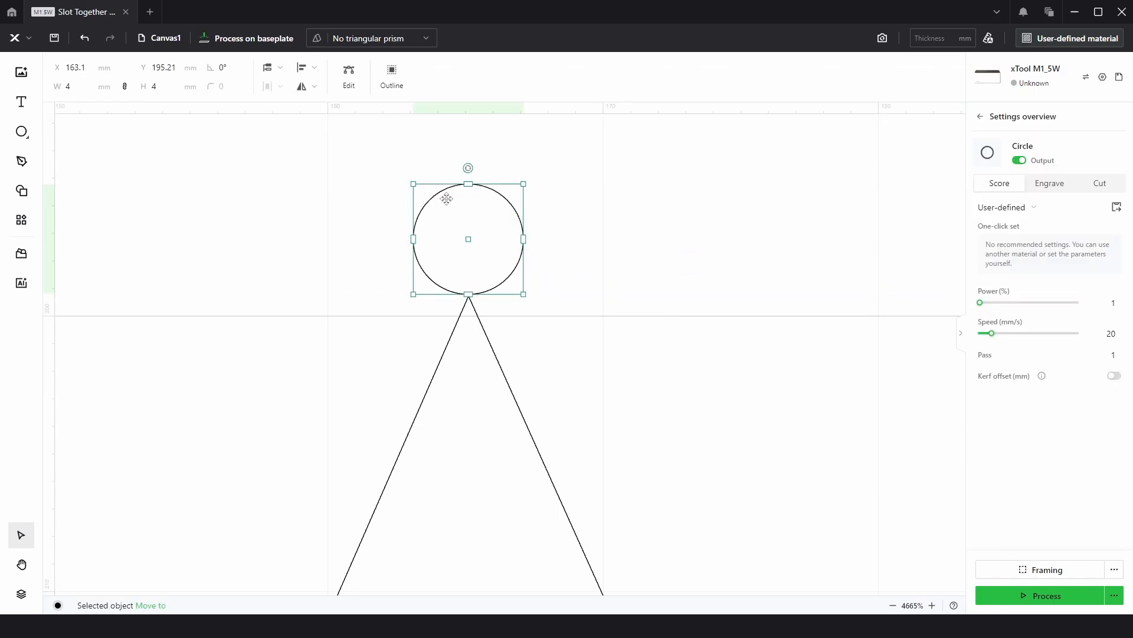
click(391, 75)
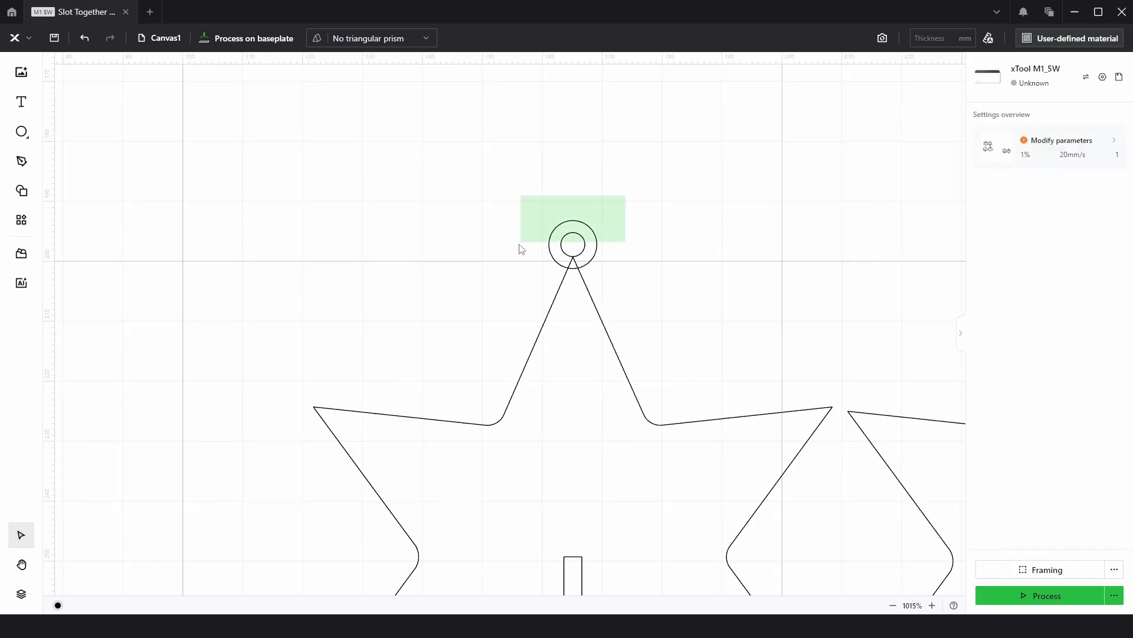
Combine the two loop circles into a single compound-path hanging ring.
click(572, 244)
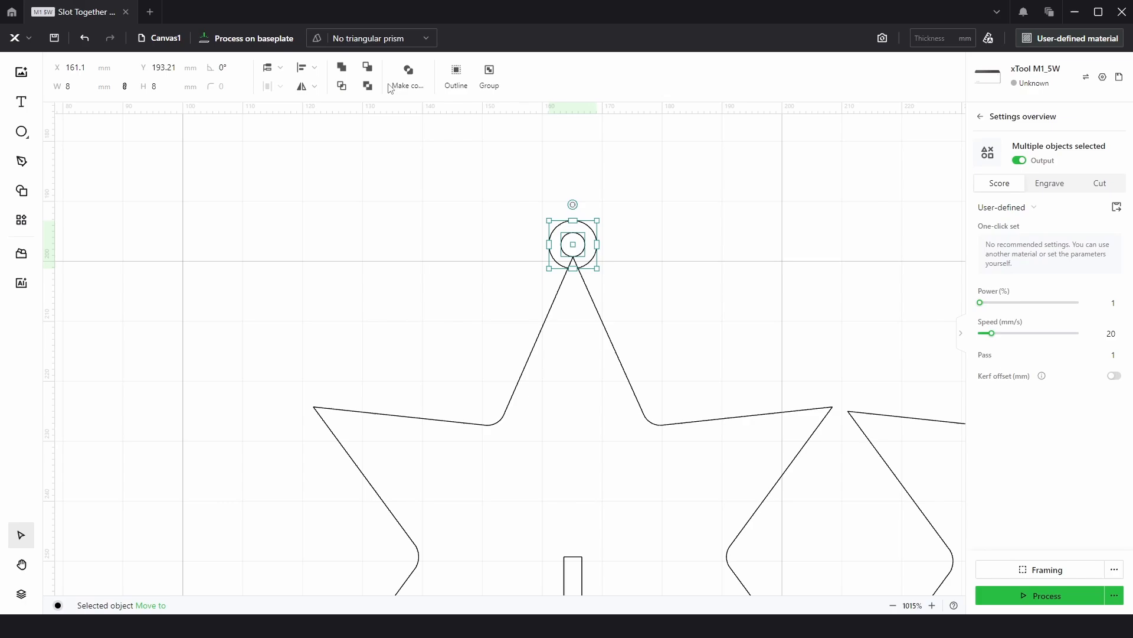
click(407, 76)
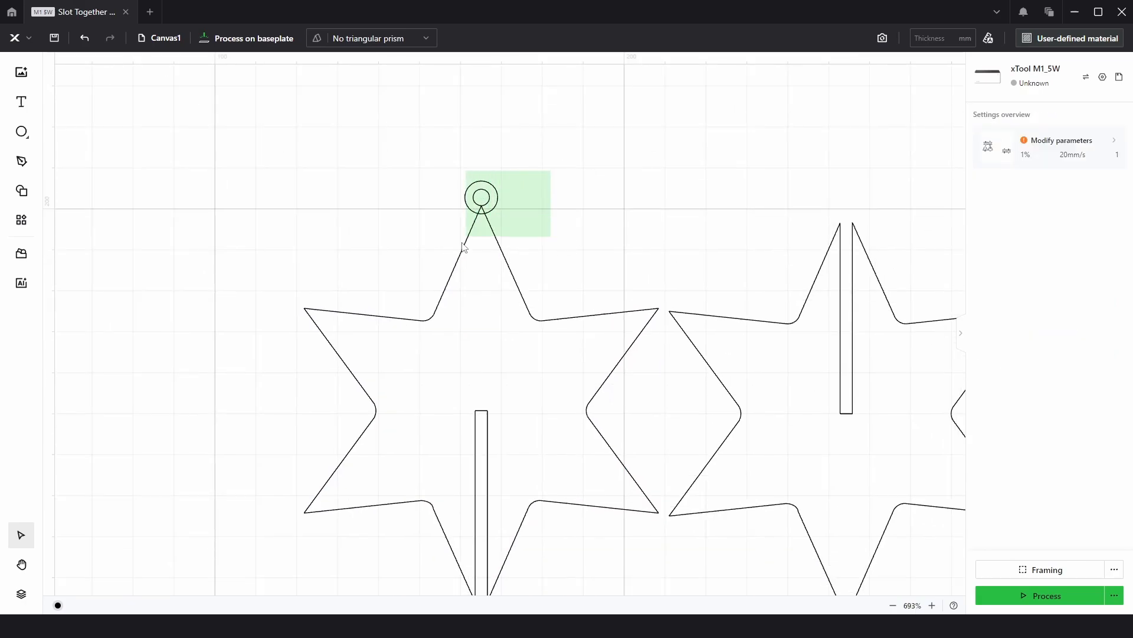
click(481, 197)
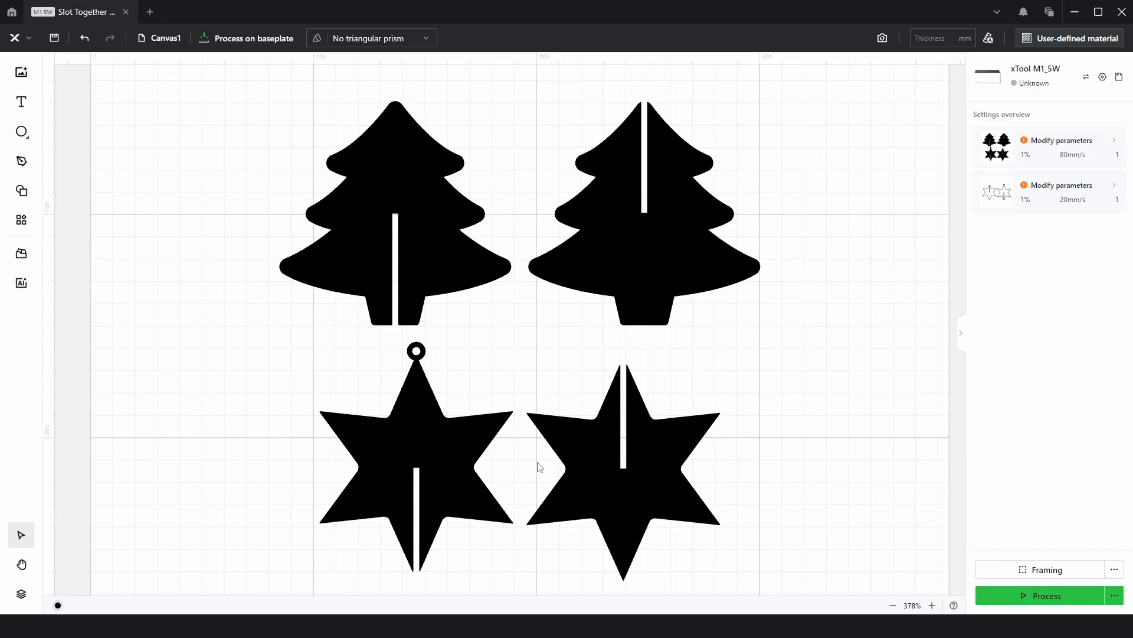
Zoom out to view both trees and stars, then select the right star to check it.
click(623, 477)
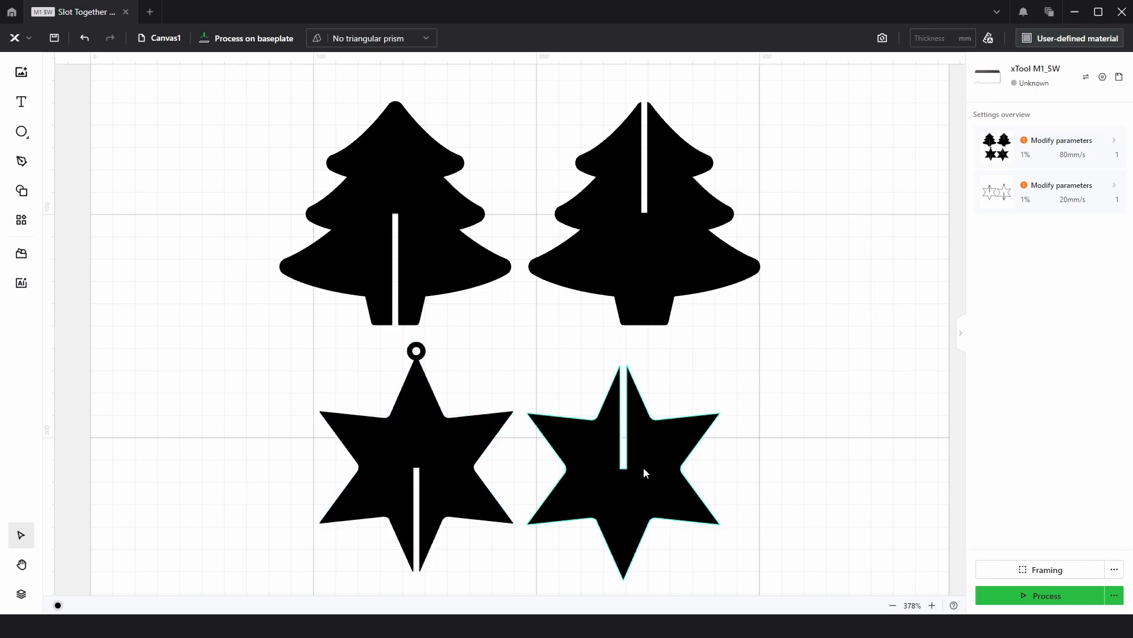
click(415, 459)
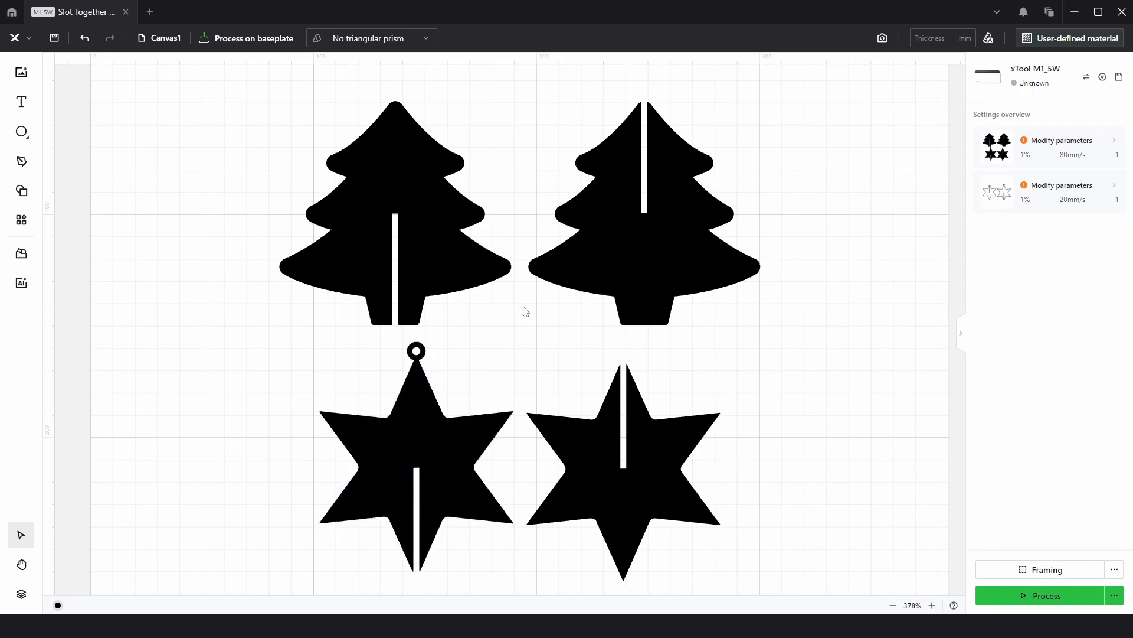
mouse_move(572, 118)
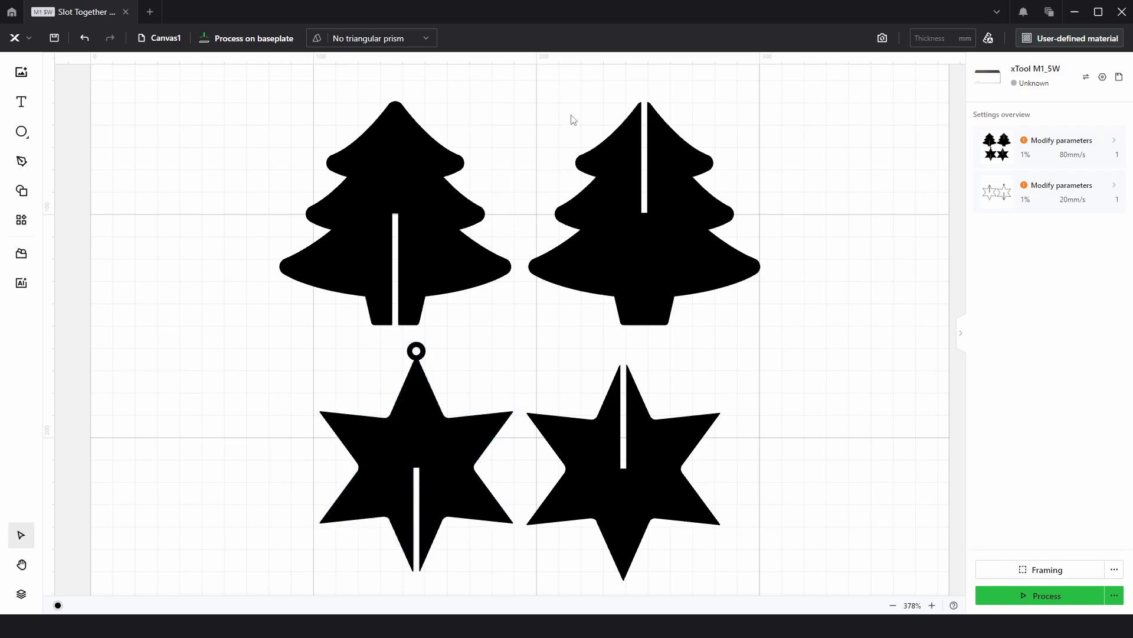
mouse_move(519, 172)
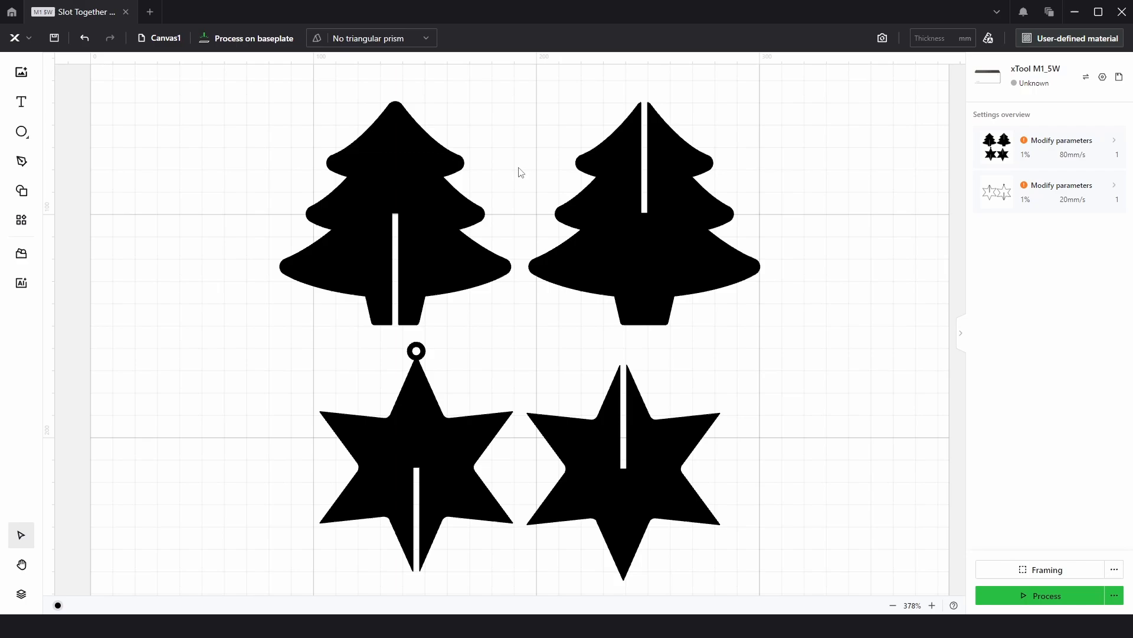